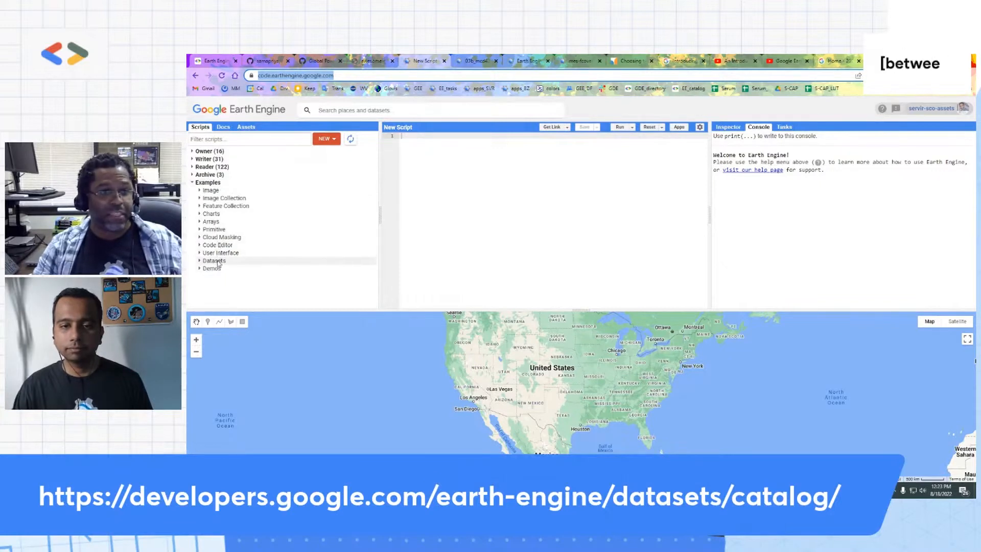
# Expand the Examples > Datasets folder and scroll through its dataset scripts.
pyautogui.click(214, 260)
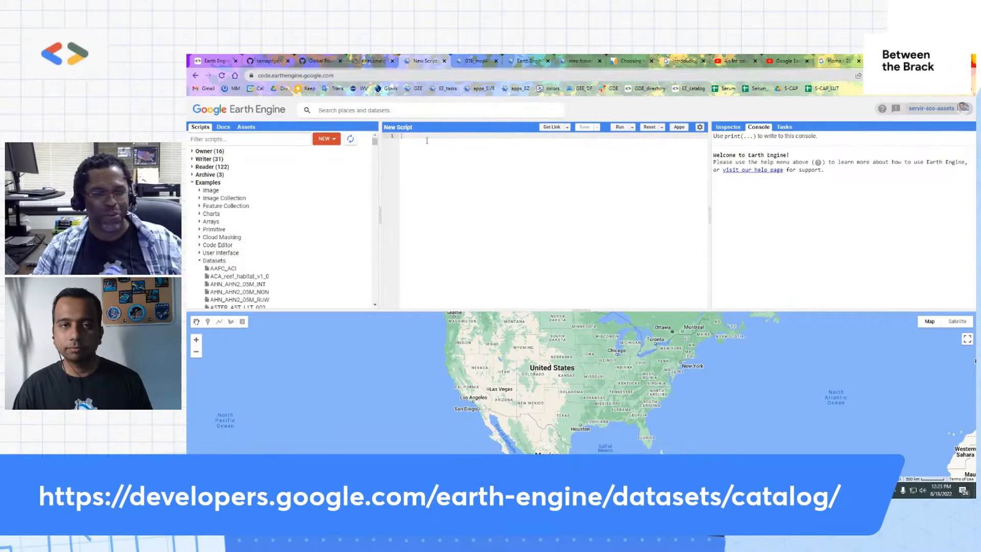
pyautogui.scroll(-3)
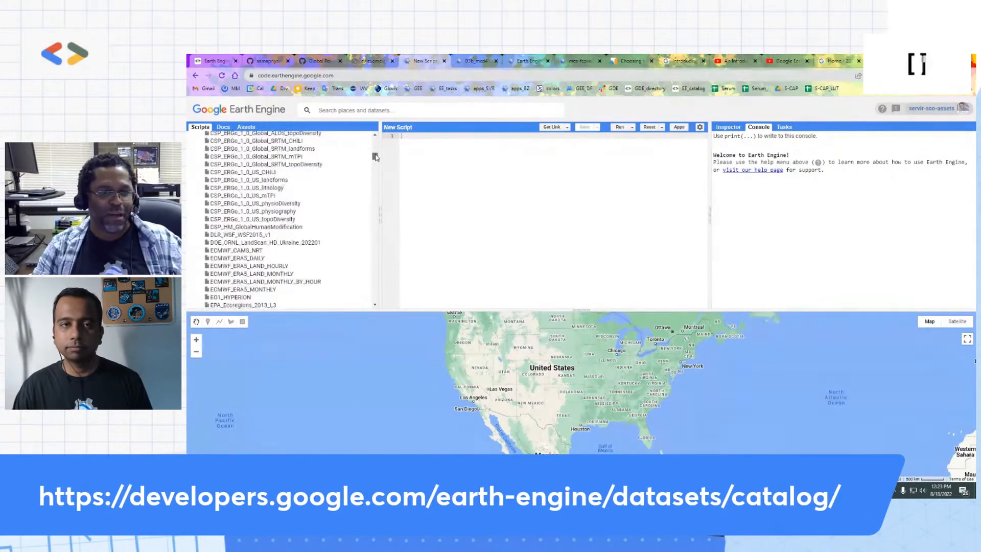
# Scroll the Datasets examples to the projects_planet-nicfi_assets_basemaps entries at the end.
pyautogui.scroll(-3)
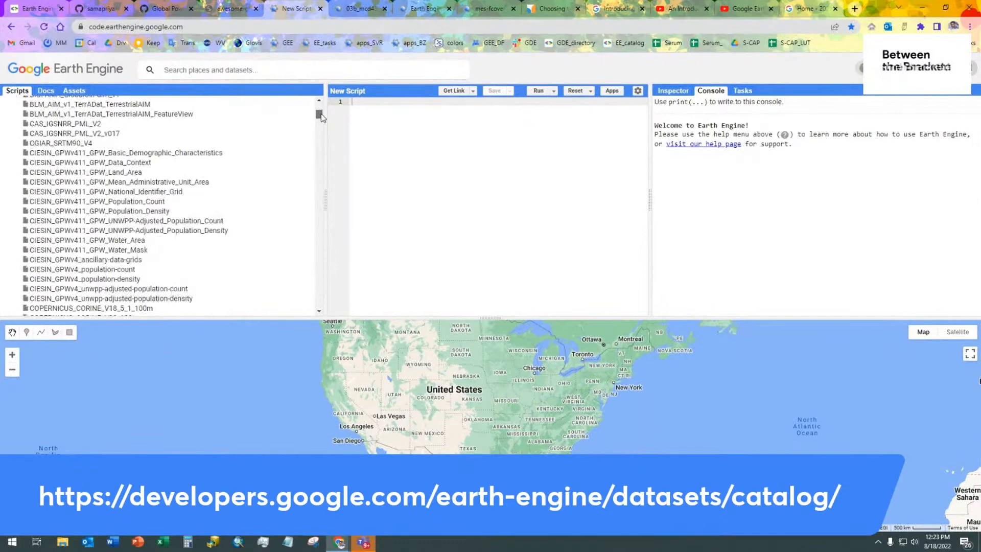
pyautogui.scroll(-3)
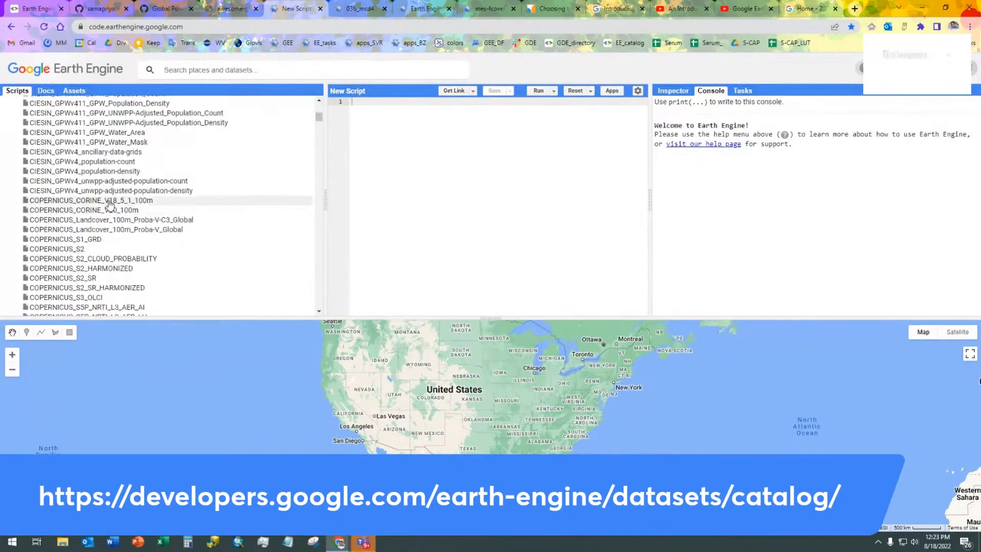
pyautogui.scroll(-3)
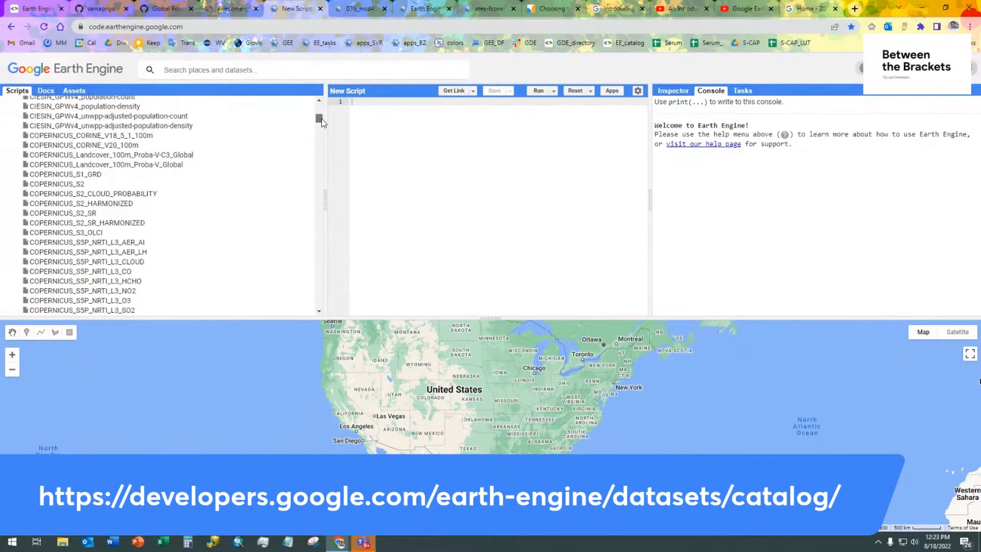
pyautogui.scroll(-3)
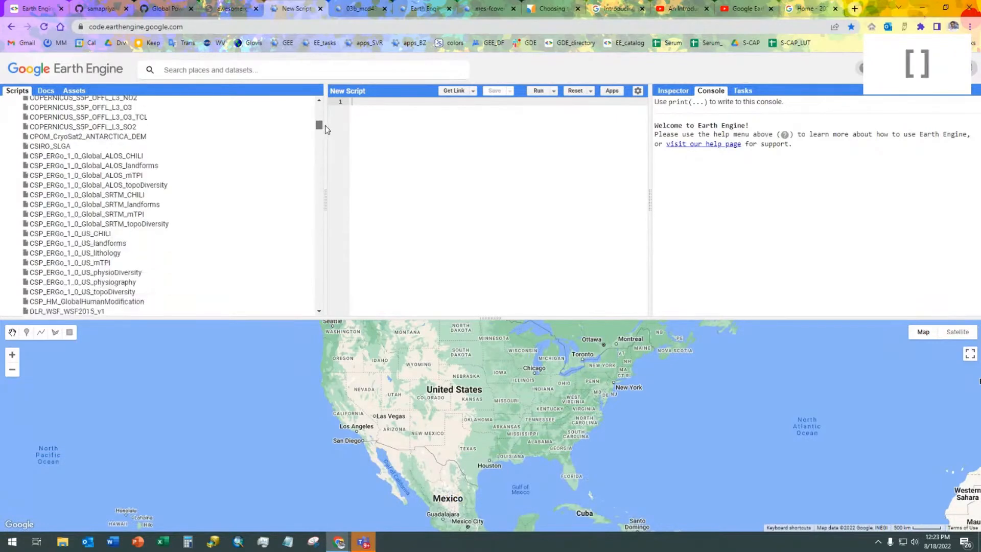
pyautogui.scroll(-3)
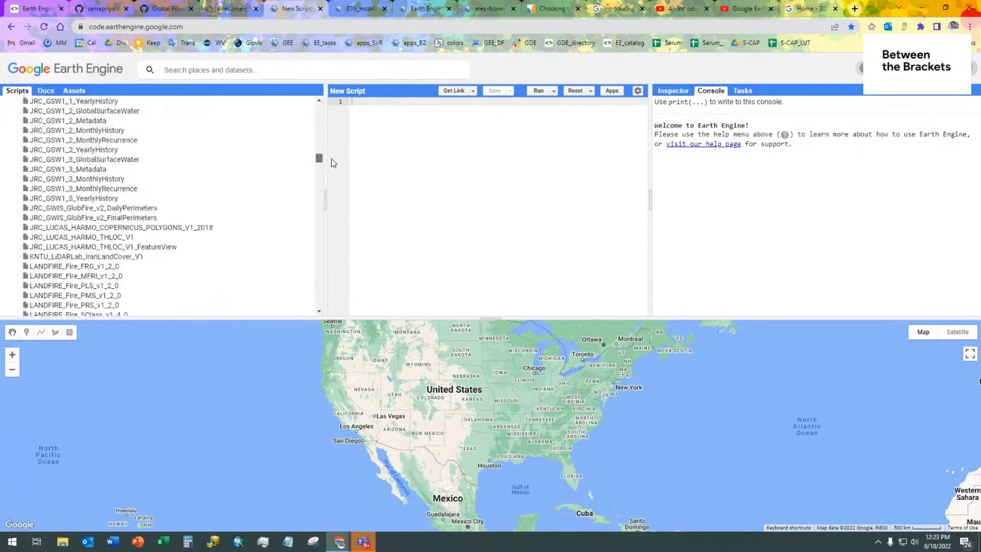
pyautogui.scroll(-3)
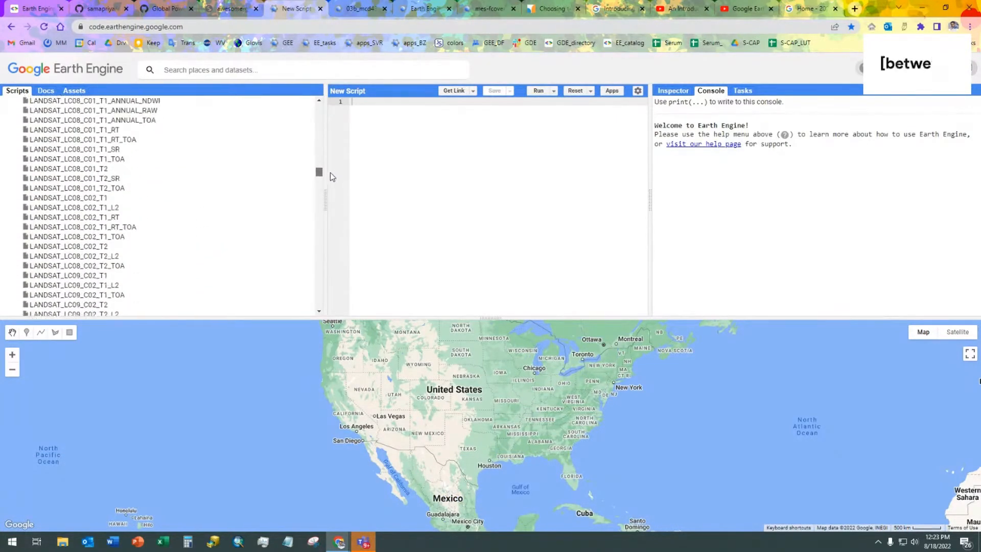
pyautogui.scroll(-3)
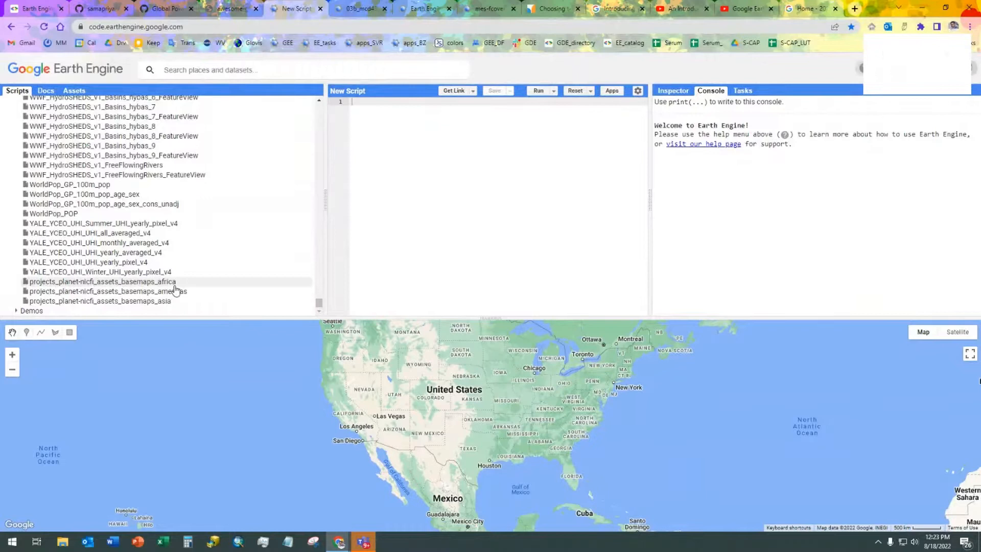
# Load the projects_planet-nicfi_assets_basemaps_africa example, widen the editor, and run it.
pyautogui.click(102, 281)
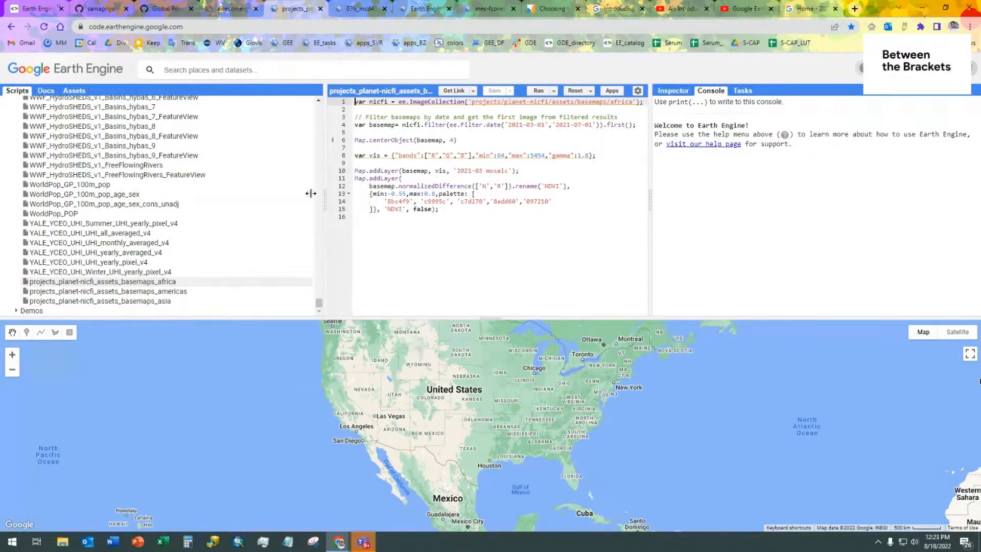
pyautogui.click(537, 91)
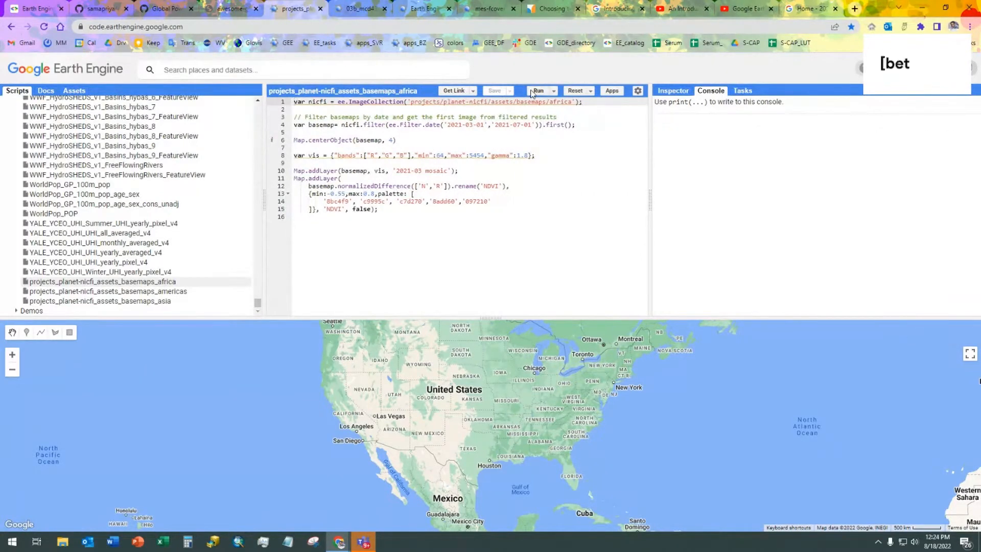
pyautogui.click(536, 91)
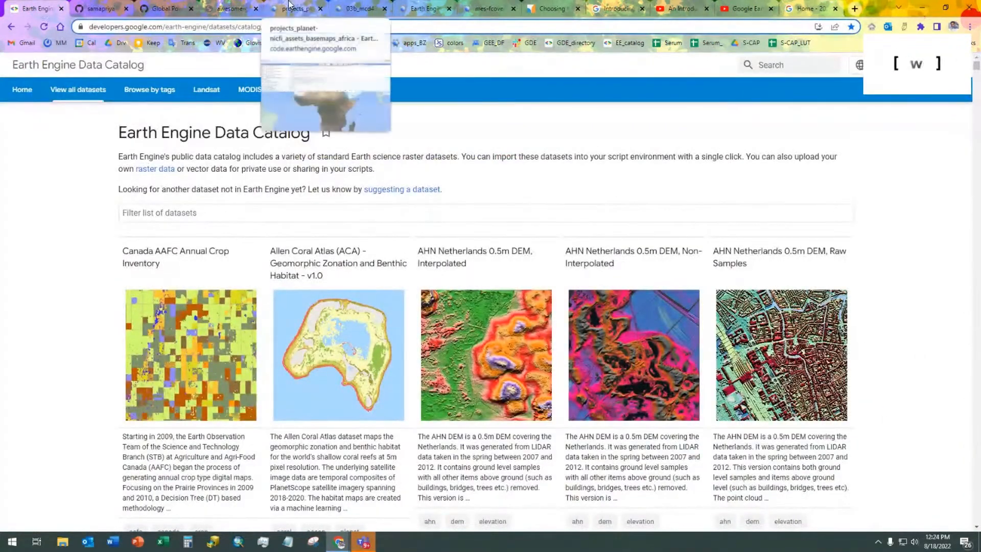
pyautogui.click(299, 9)
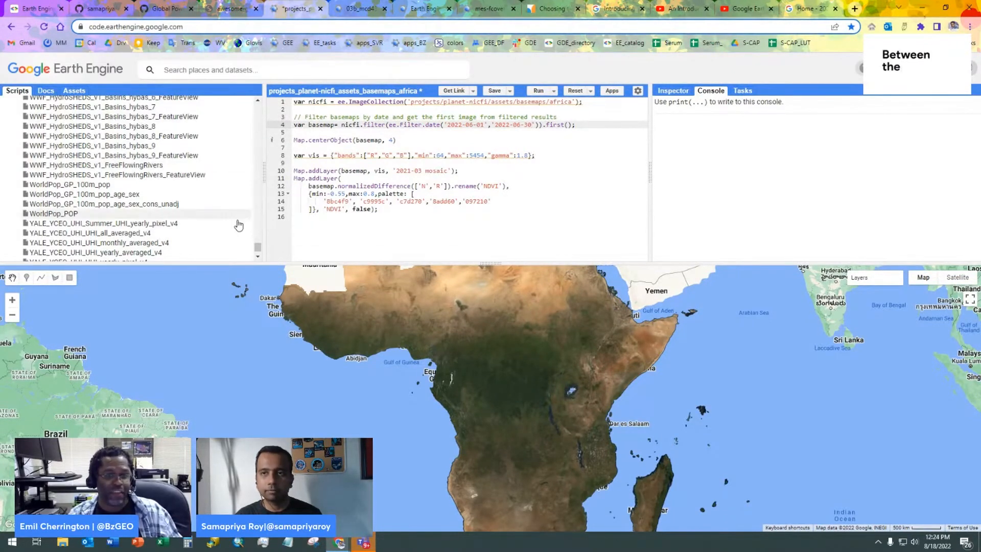
# Scroll the dataset examples list to the NOAA entries.
pyautogui.scroll(-3)
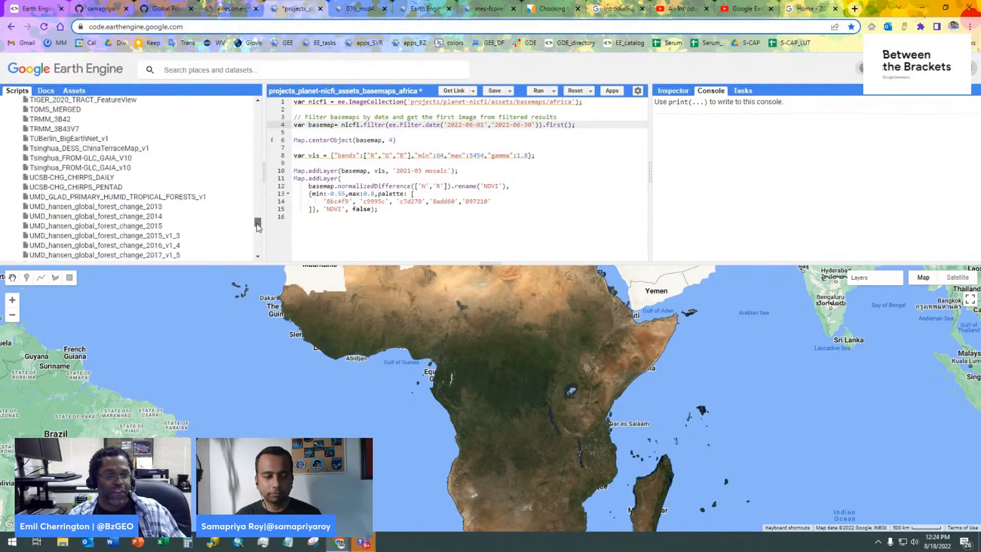
pyautogui.scroll(-3)
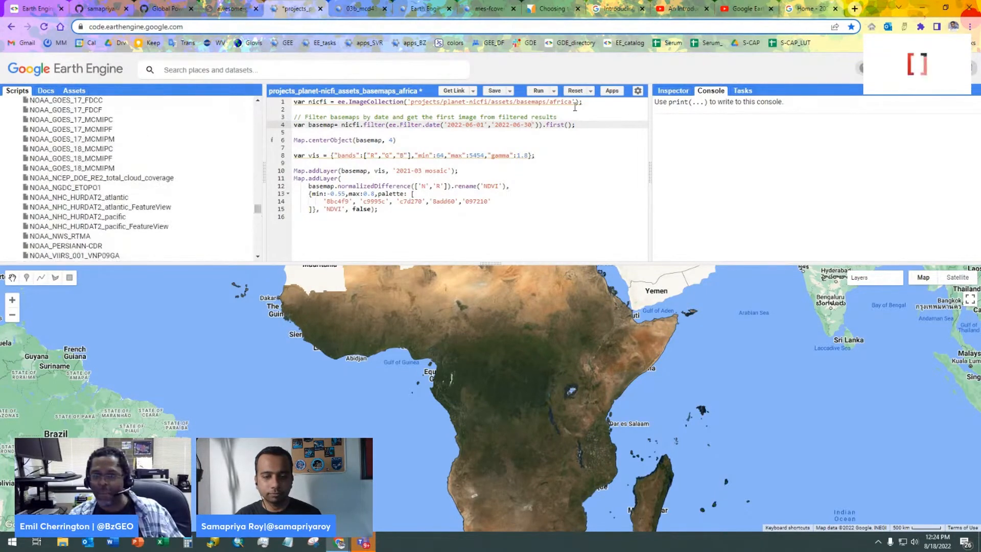